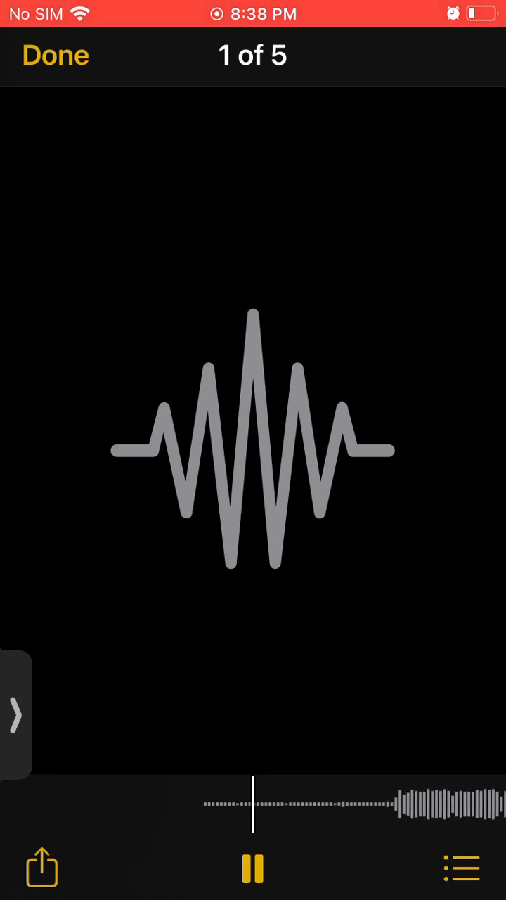
# - Raise the playback volume with the Volume Up button while the first recording plays
pyautogui.press('volume_up')
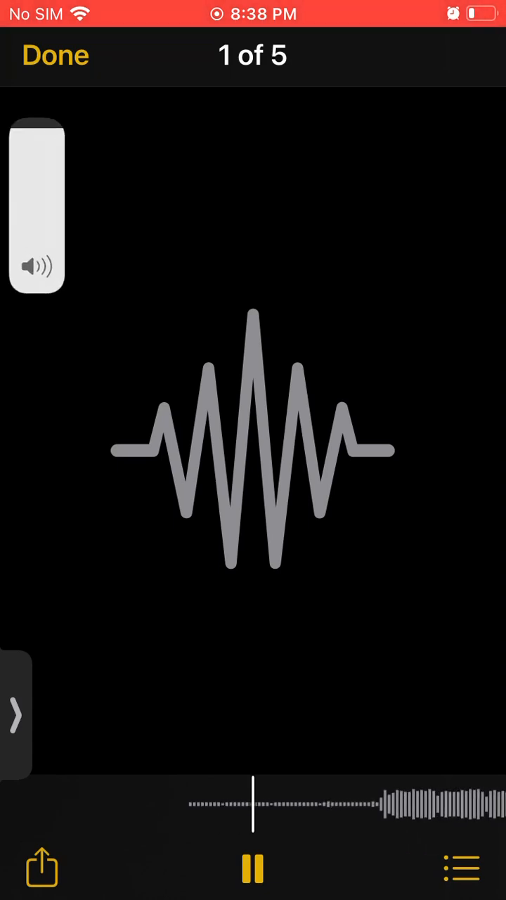